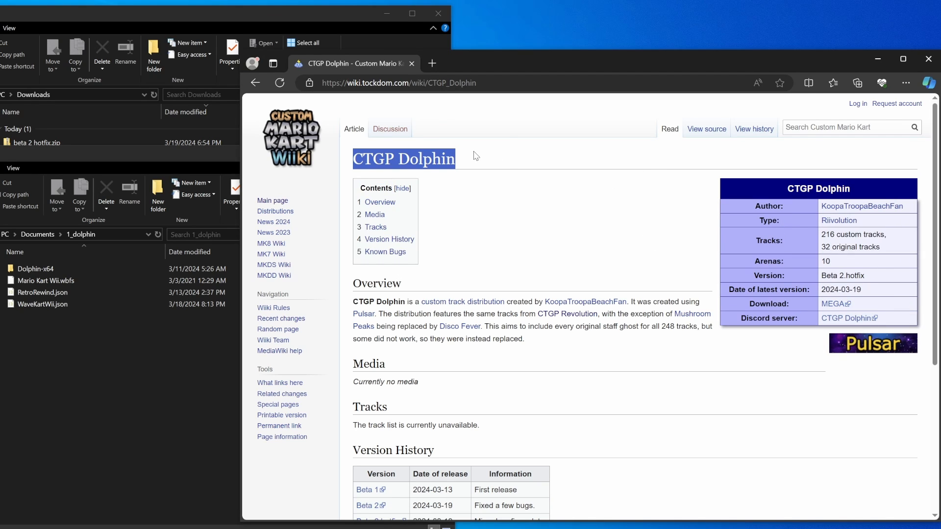
Step: Follow the Download row's MEGA link to the beta 2 hotfix.zip (547.9 MB) page
right_click(477, 156)
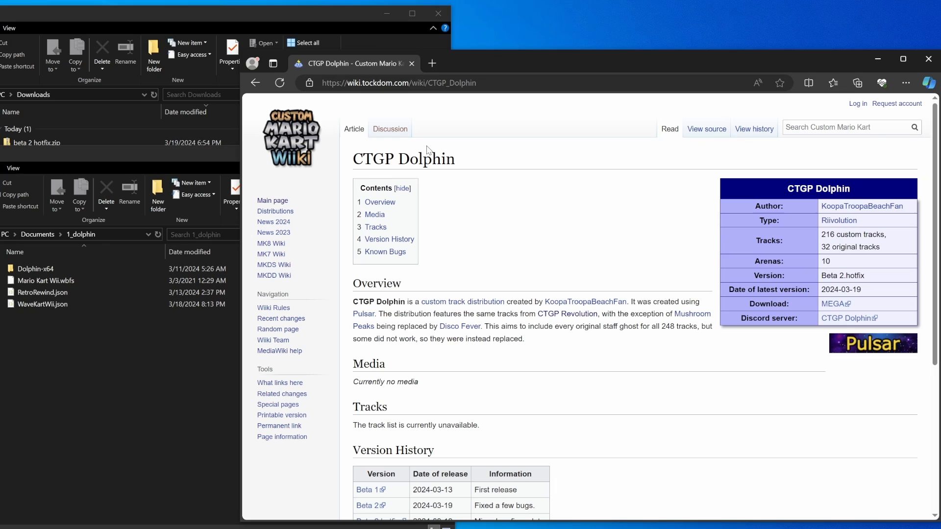
mouse_move(819, 312)
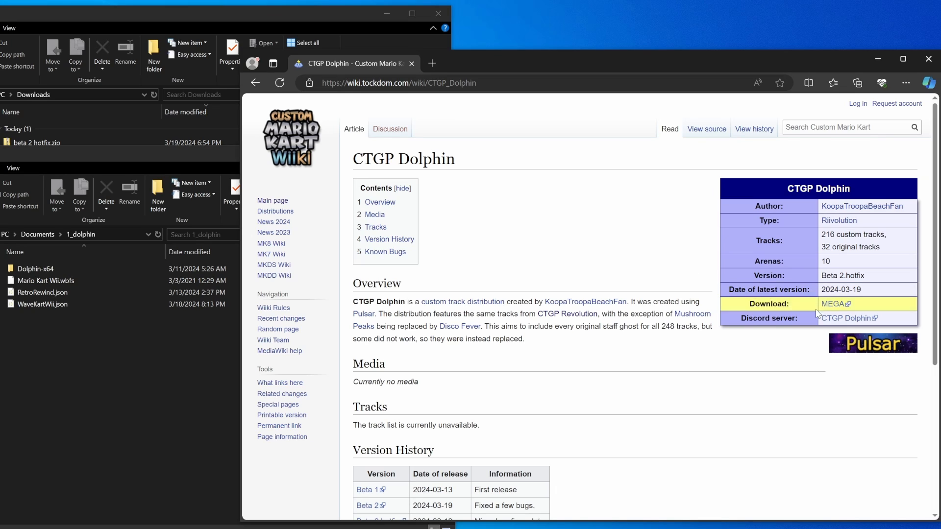
mouse_move(676, 430)
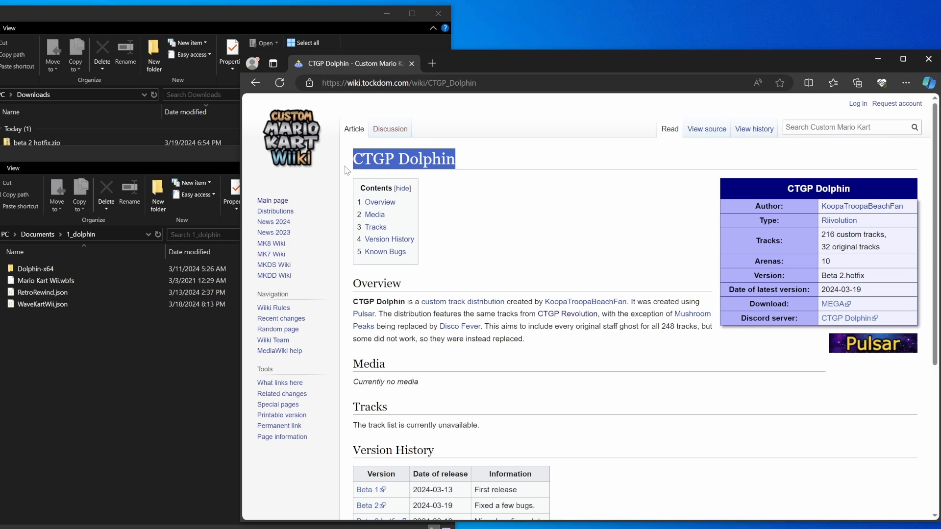
mouse_move(551, 389)
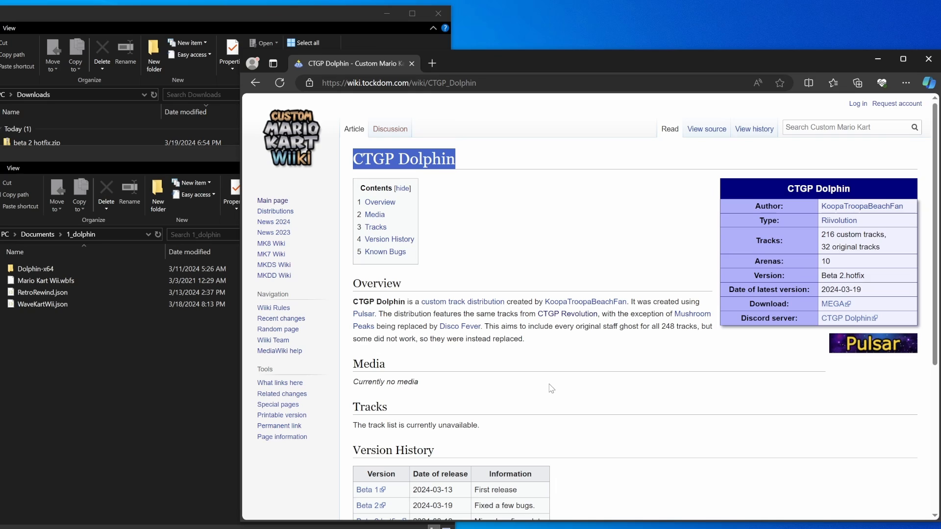
mouse_move(599, 345)
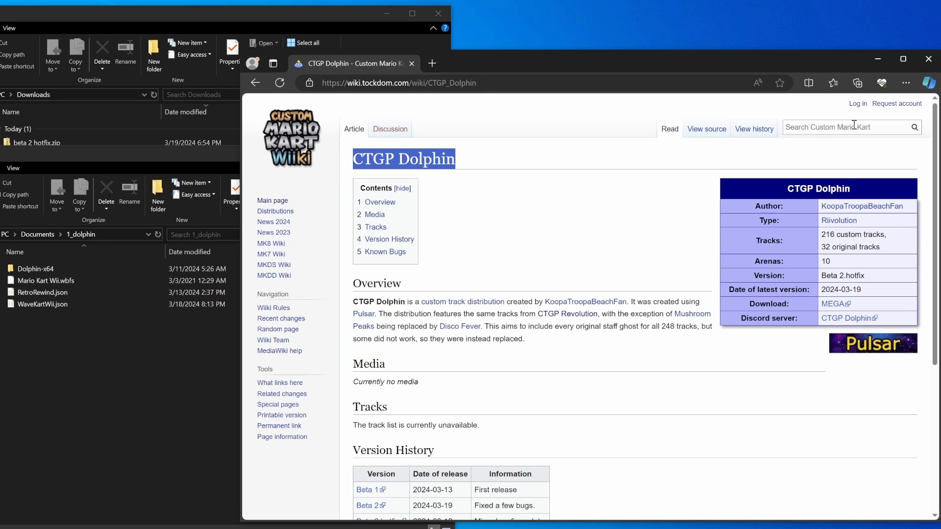
mouse_move(855, 126)
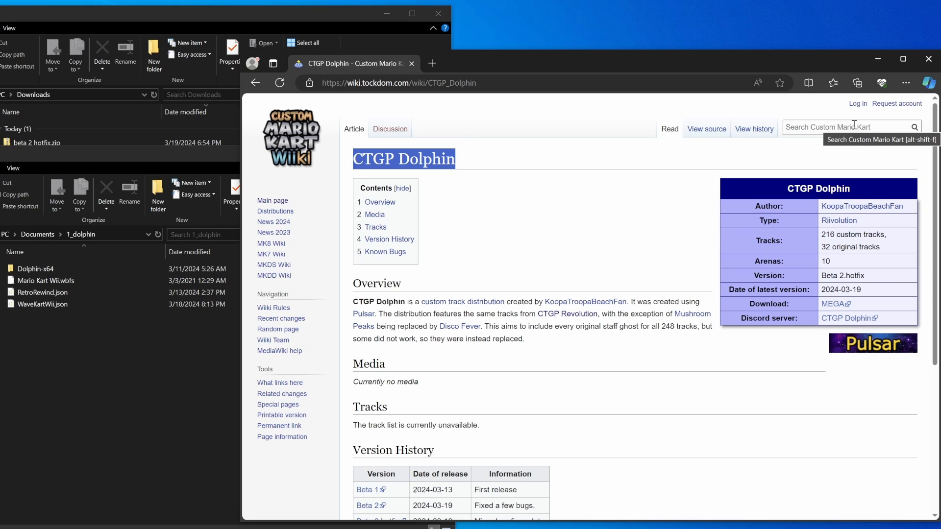
mouse_move(459, 211)
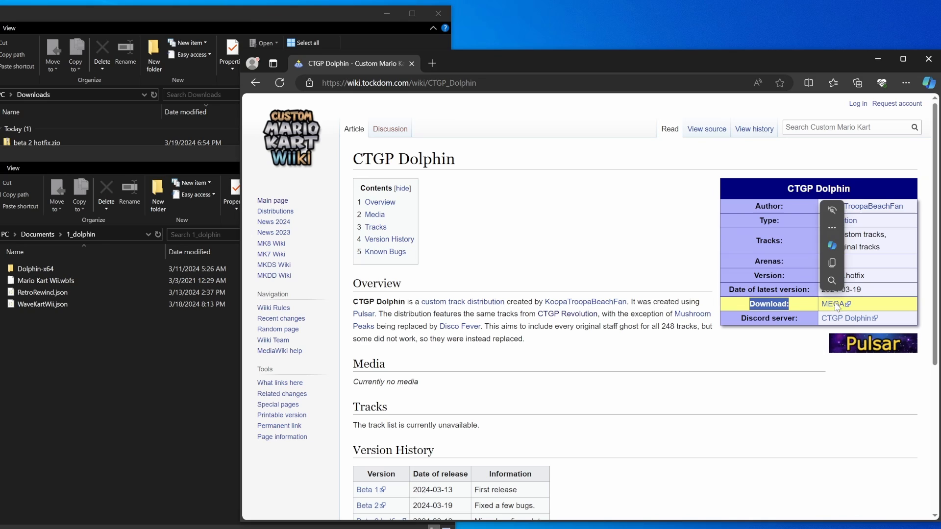
click(831, 304)
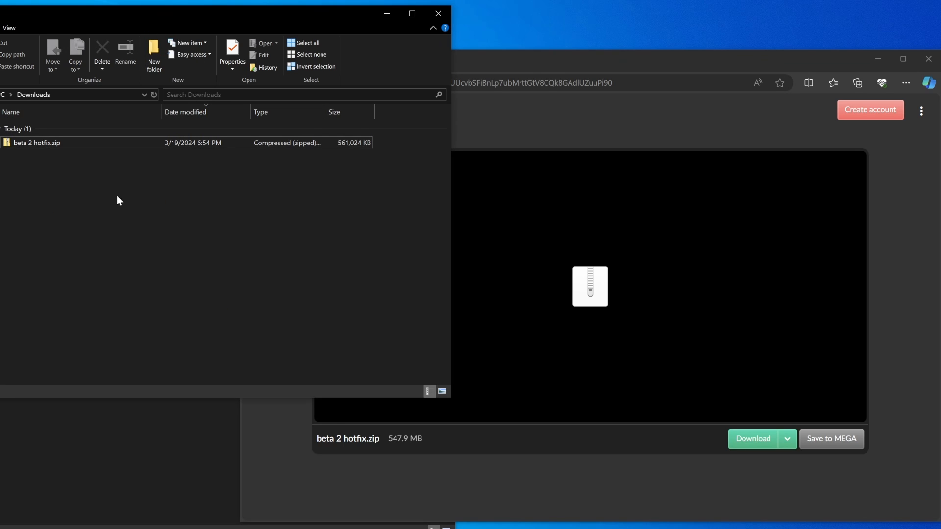
Step: Extract beta 2 hotfix.zip with Extract all into the default Downloads destination
click(32, 143)
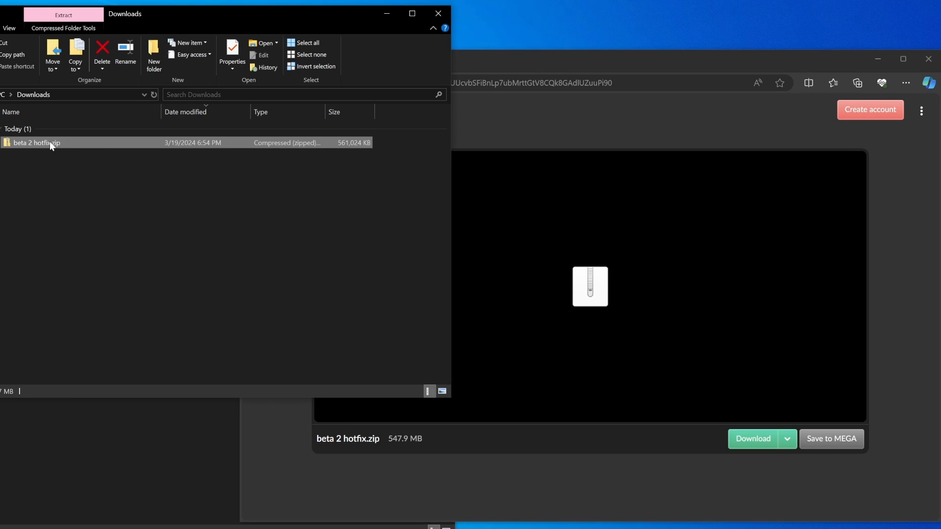
click(136, 196)
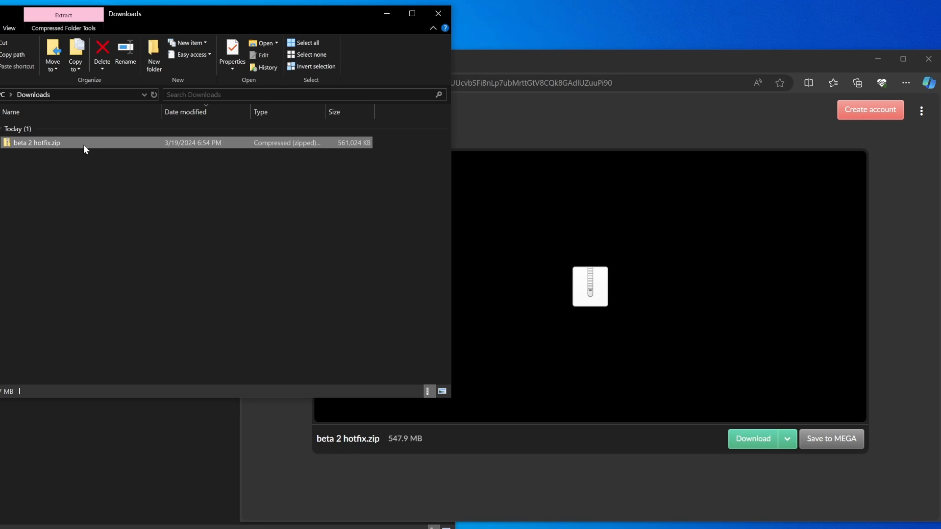
mouse_move(108, 155)
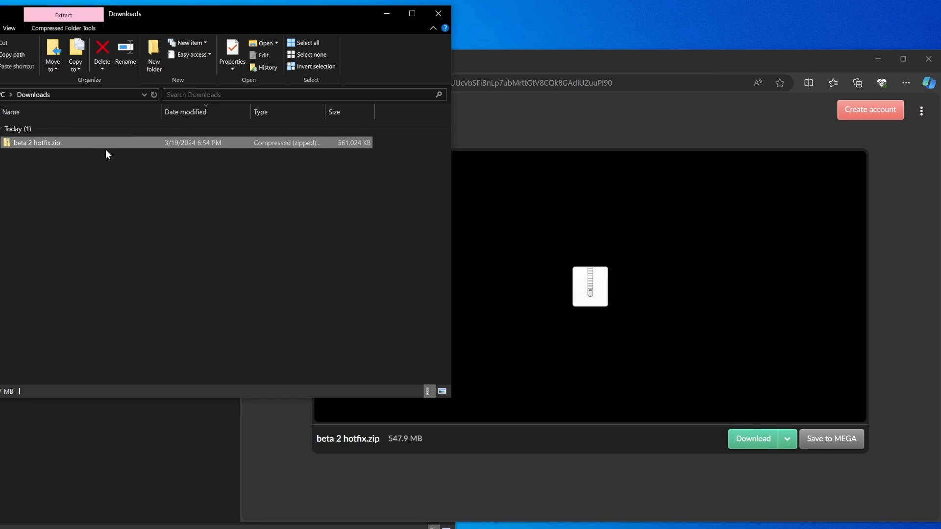
mouse_move(90, 146)
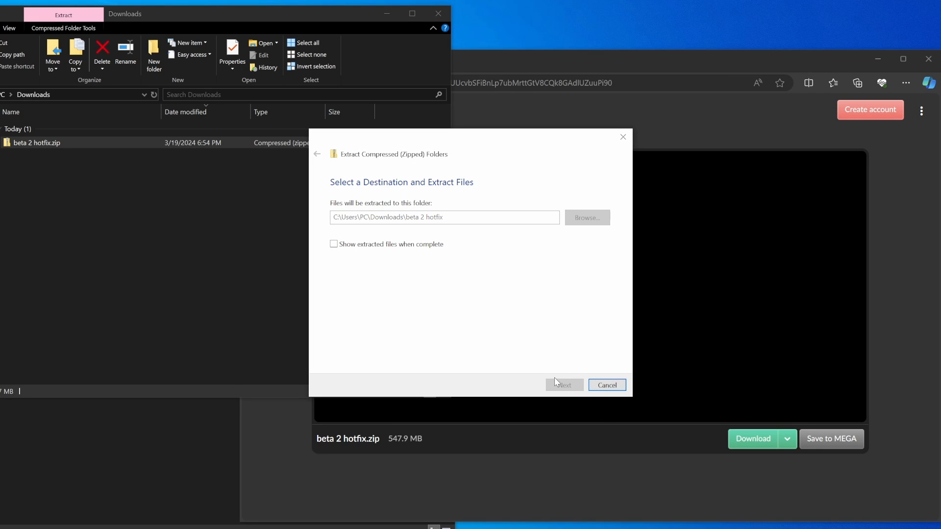
click(565, 385)
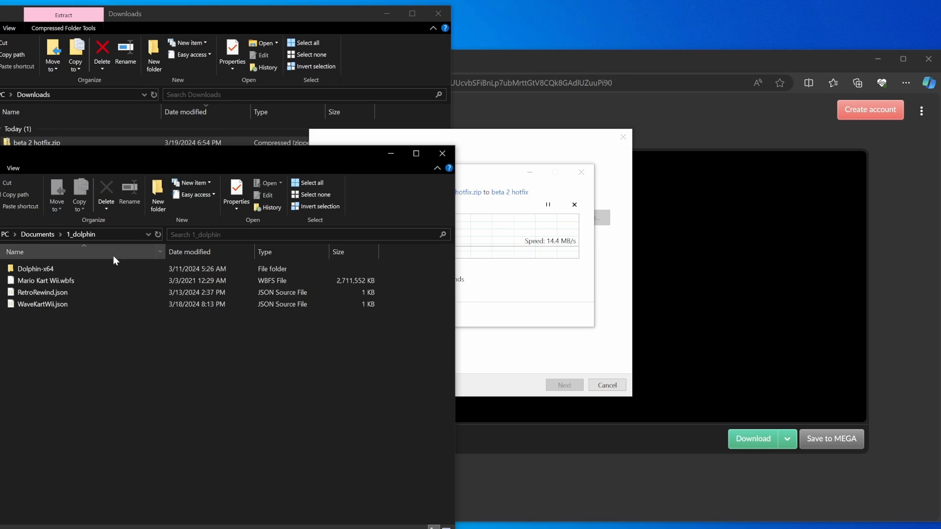
Step: Navigate Dolphin-x64 > User > Wii > shared2 into the Pulsar folder
double_click(35, 269)
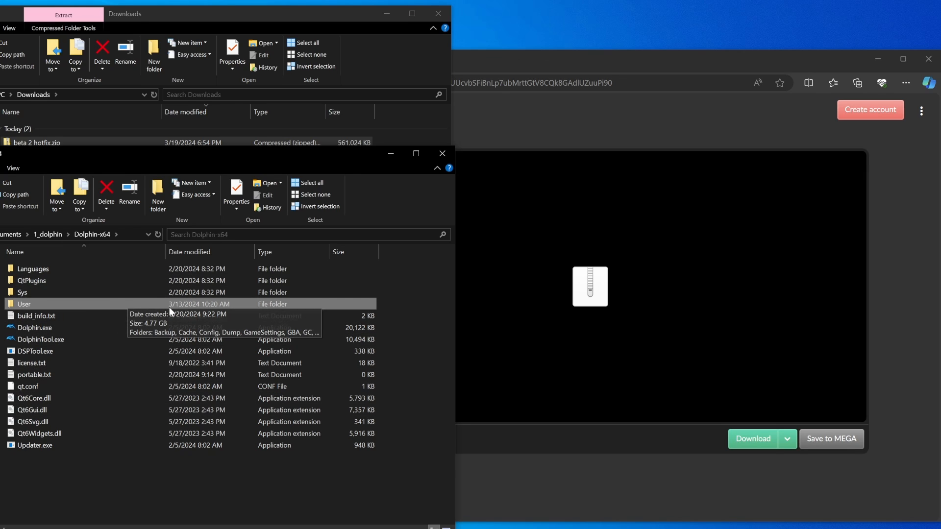
double_click(24, 304)
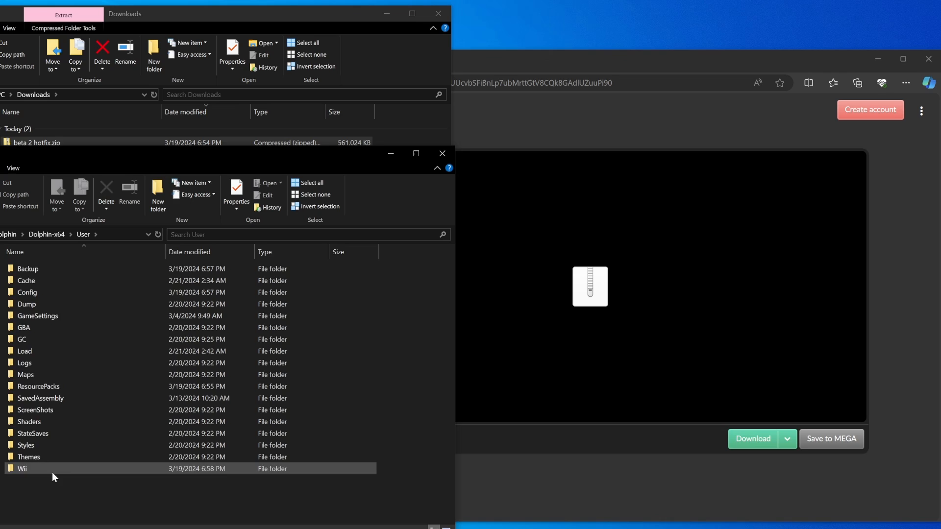
double_click(21, 469)
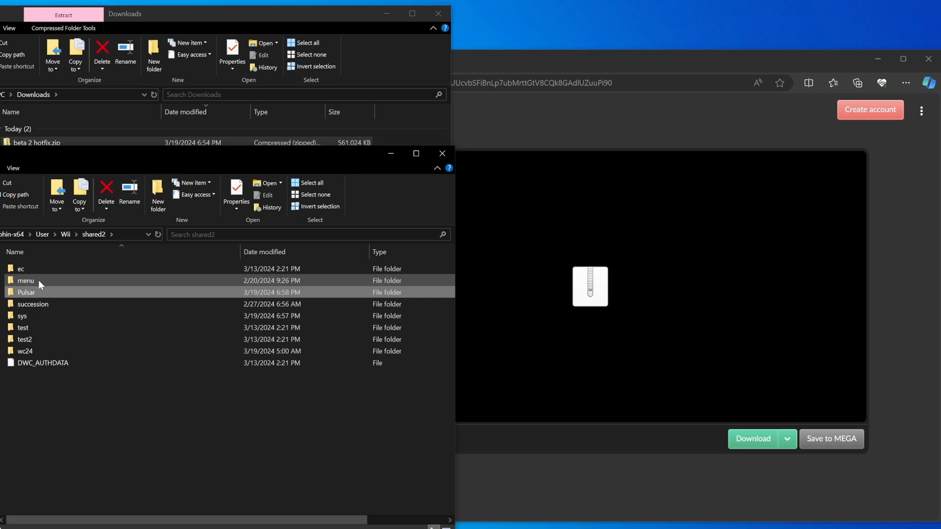
mouse_move(34, 294)
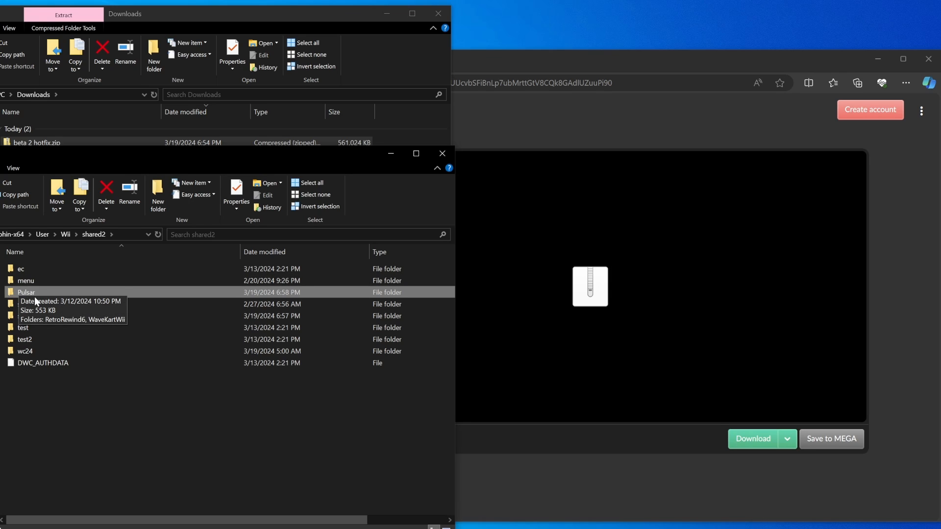
double_click(27, 292)
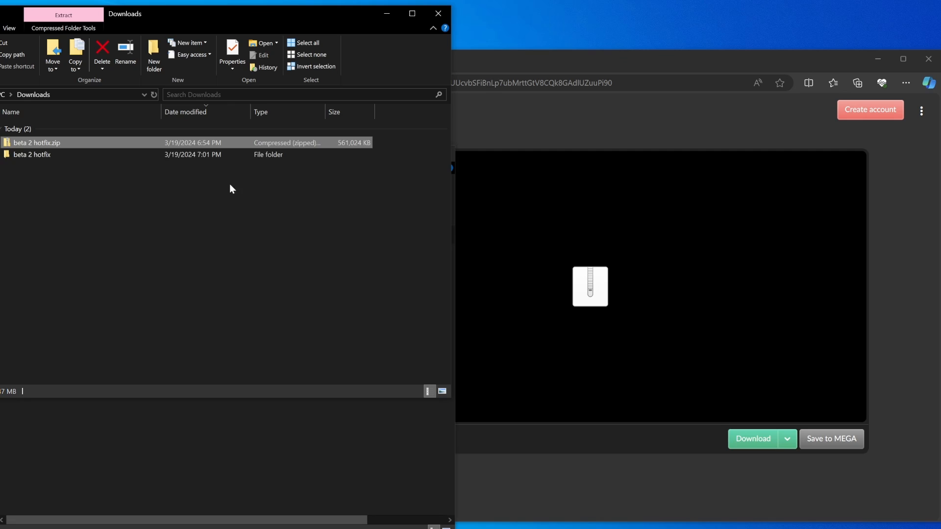
Step: Create a CTGP-D folder in Pulsar and enter the hotfix's extracted CTGP-D folder
double_click(27, 155)
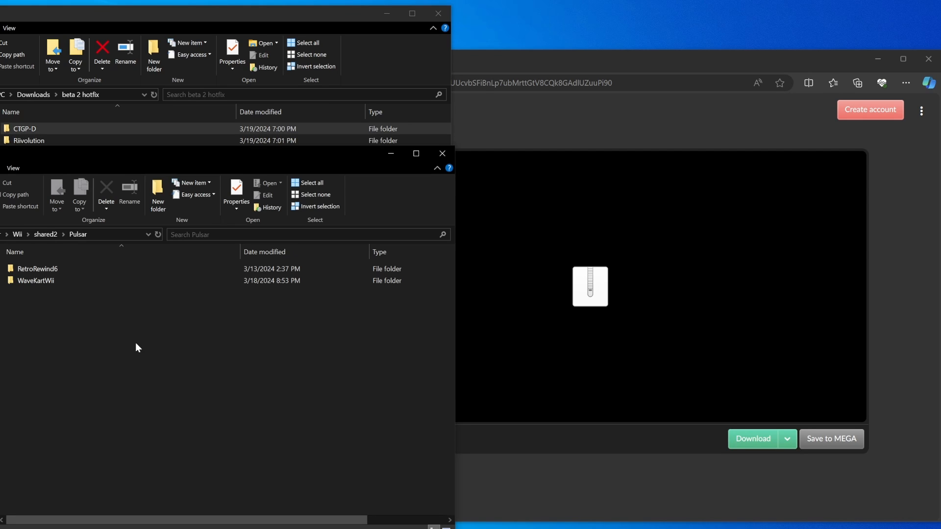
click(157, 191)
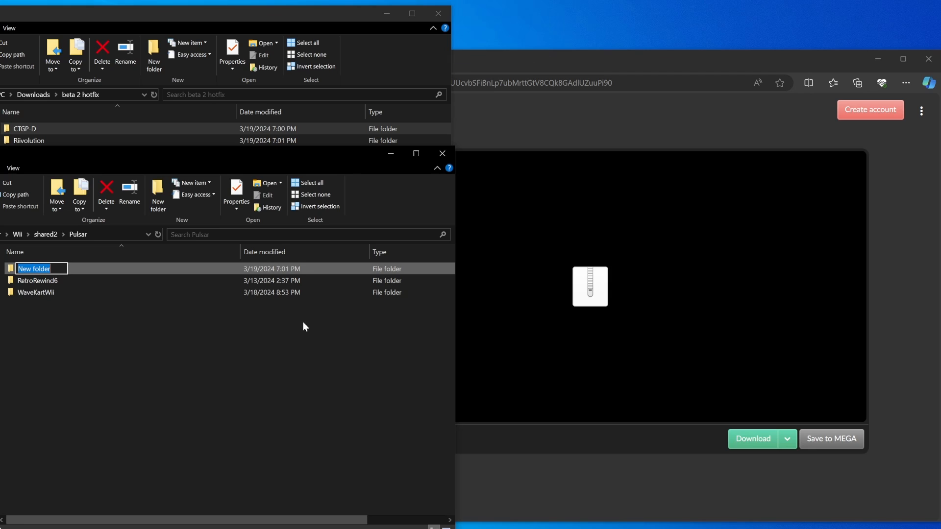
text(CTGP-D)
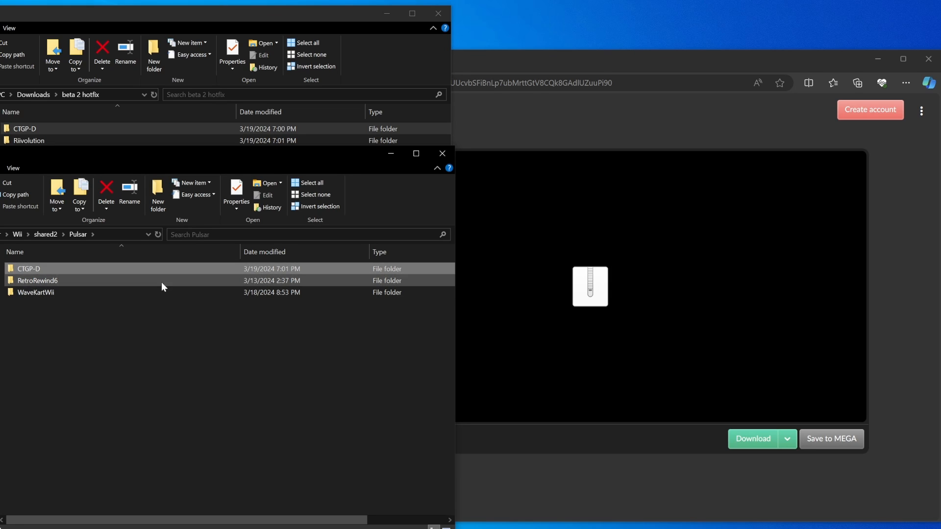
double_click(28, 268)
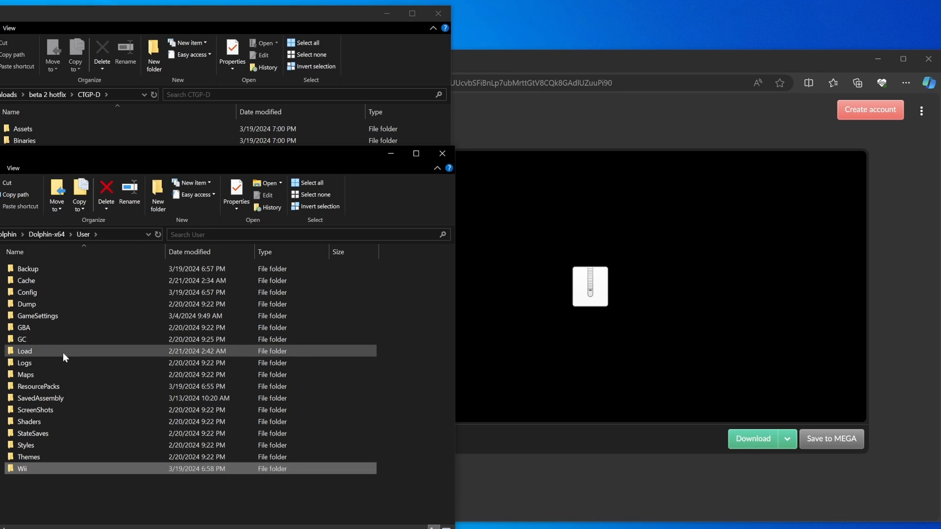
Step: Move CTGP-D and riivolution from beta 2 hotfix into Dolphin's Load\Riivolution folder
double_click(25, 351)
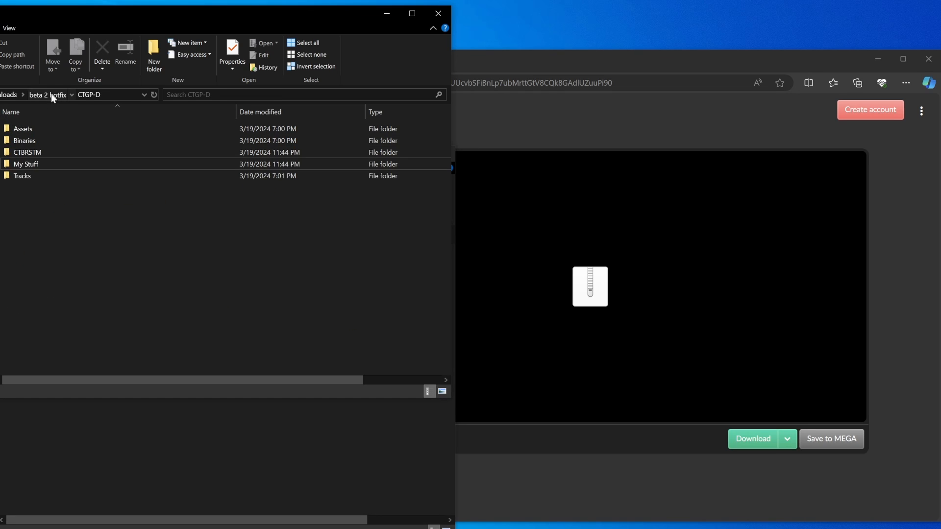
click(43, 95)
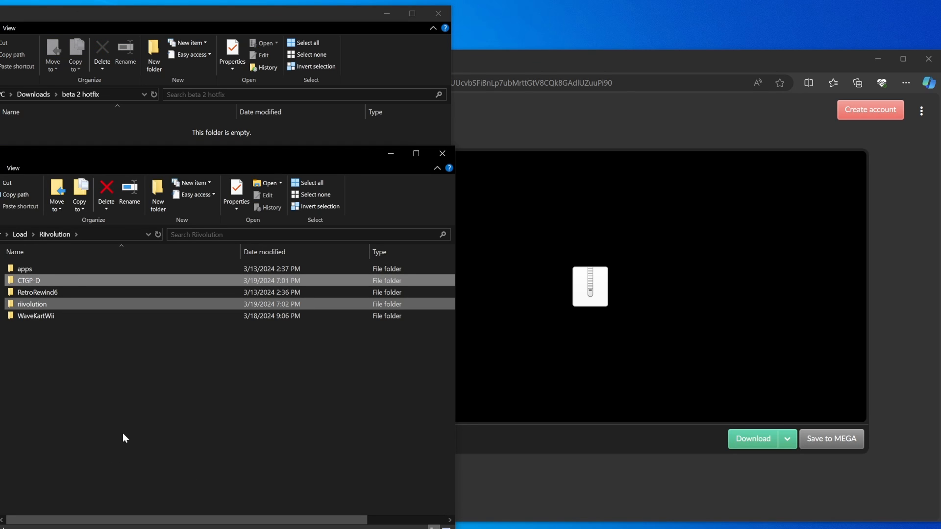
mouse_move(3, 231)
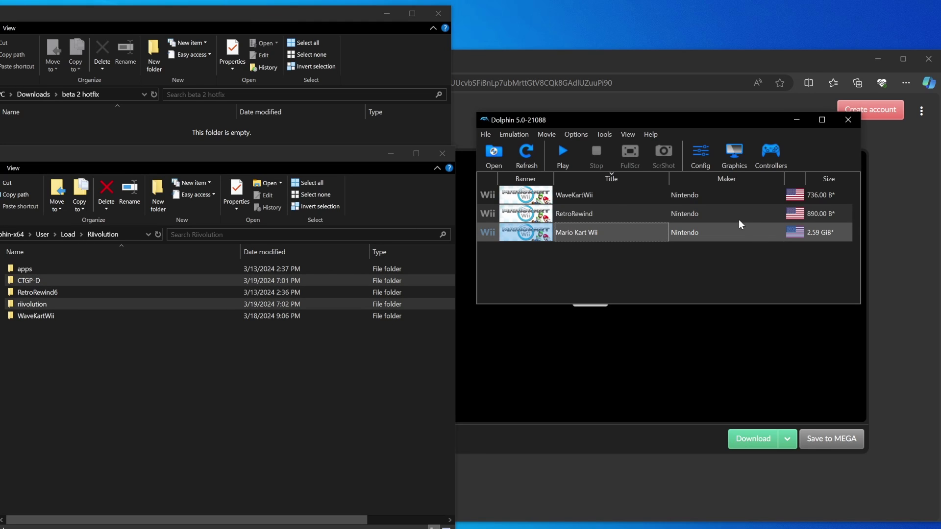
mouse_move(580, 243)
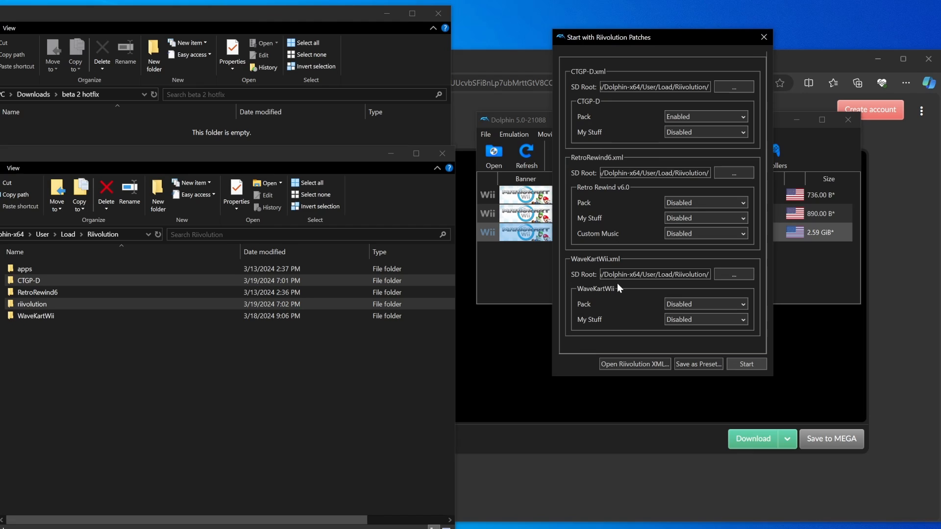
mouse_move(621, 117)
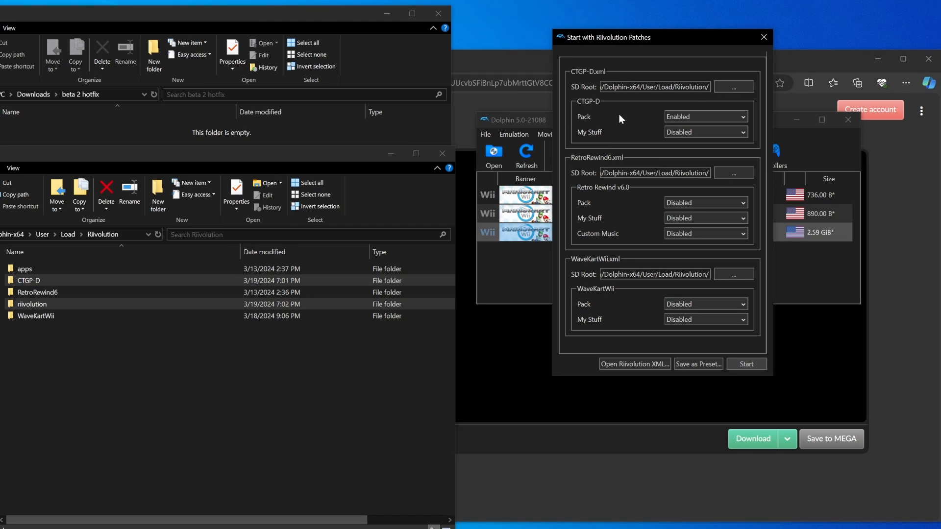
mouse_move(657, 143)
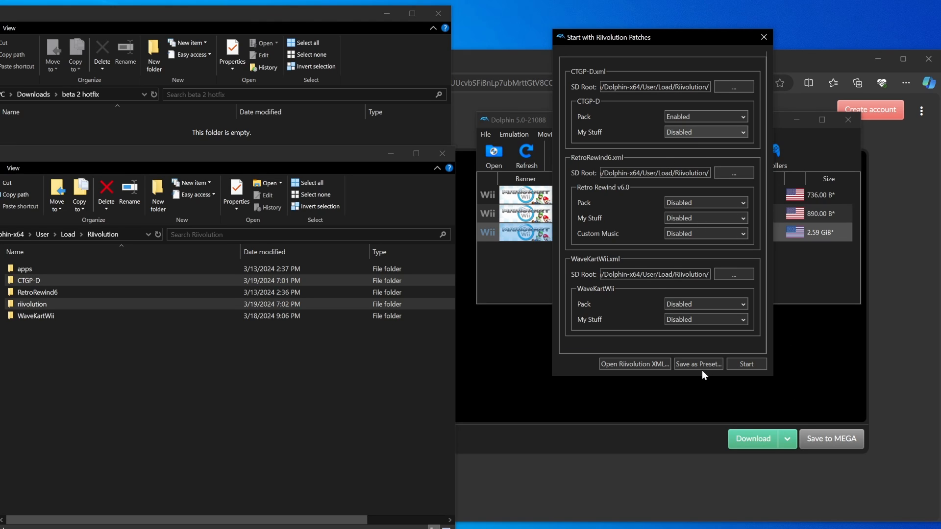
Step: Save the Riivolution patches with CTGP-D Pack enabled as a CTGP-D preset
click(698, 363)
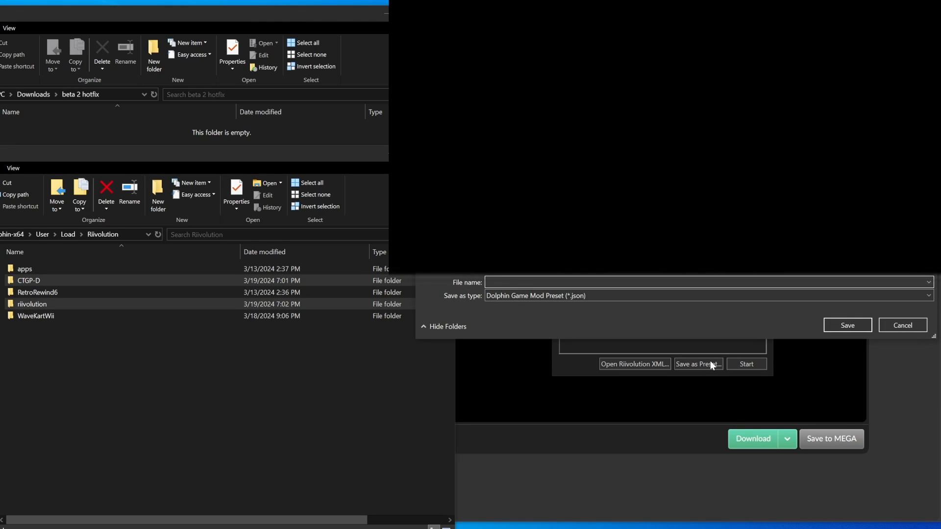
click(903, 325)
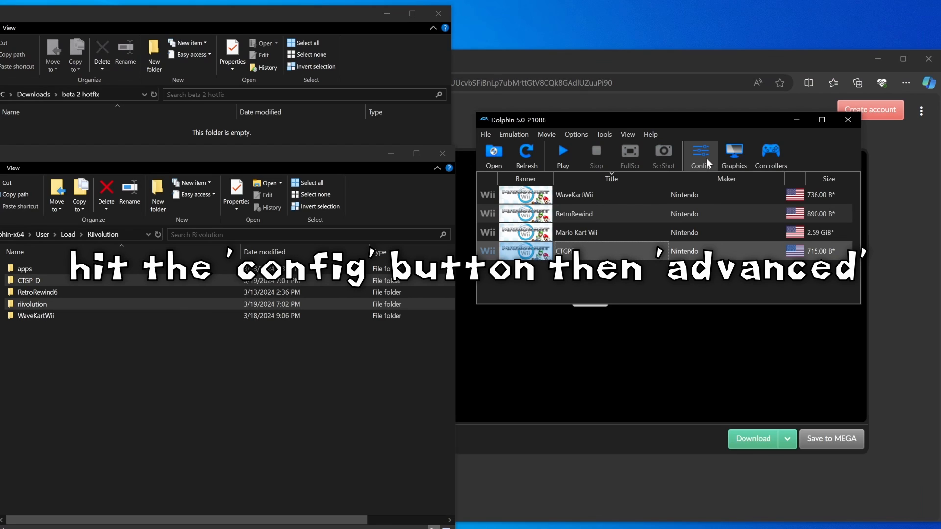
Step: Review the Advanced config with MMU off, then boot the CTGP-D entry
click(700, 152)
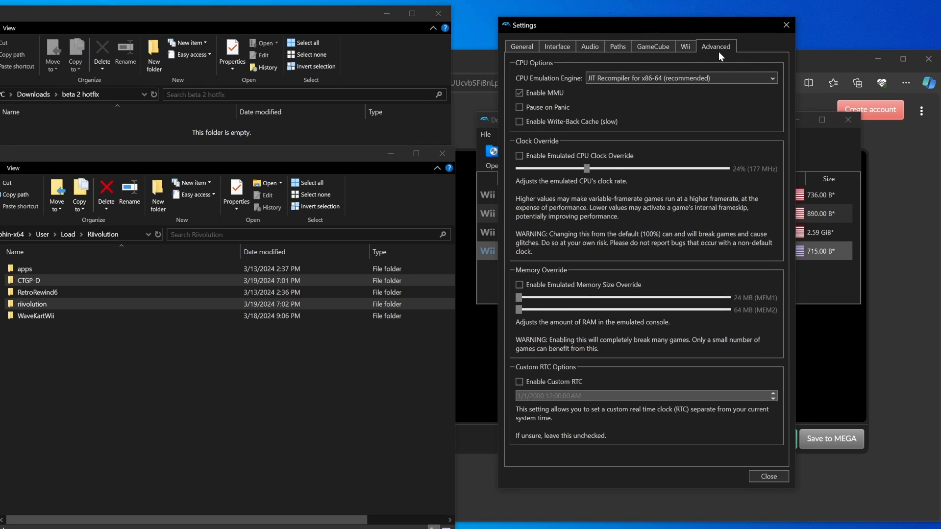
mouse_move(544, 100)
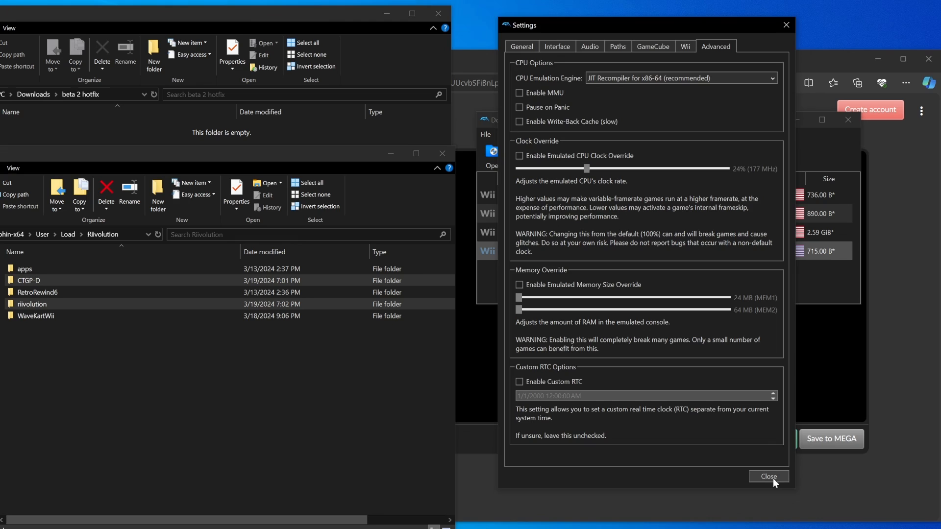
click(768, 476)
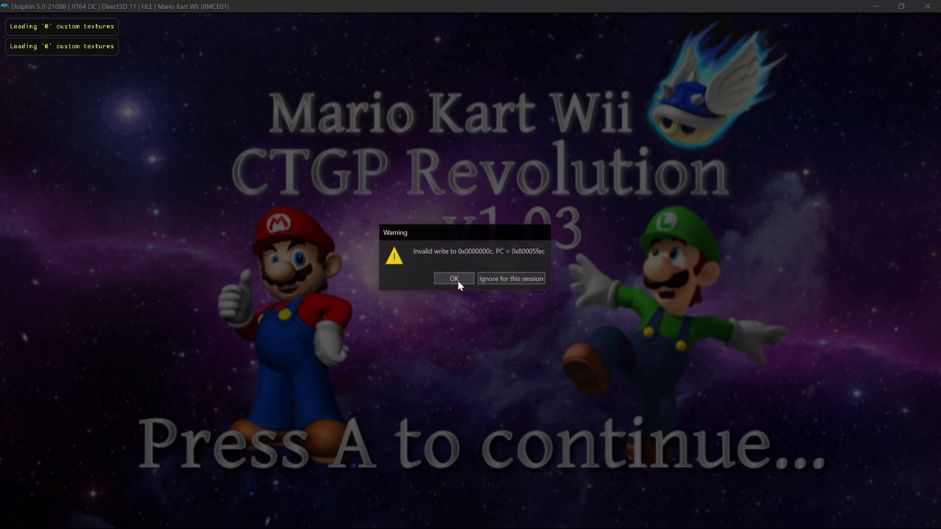
Step: Dismiss the invalid-write warning, pass the title screen and pick Mario on a bike
click(454, 279)
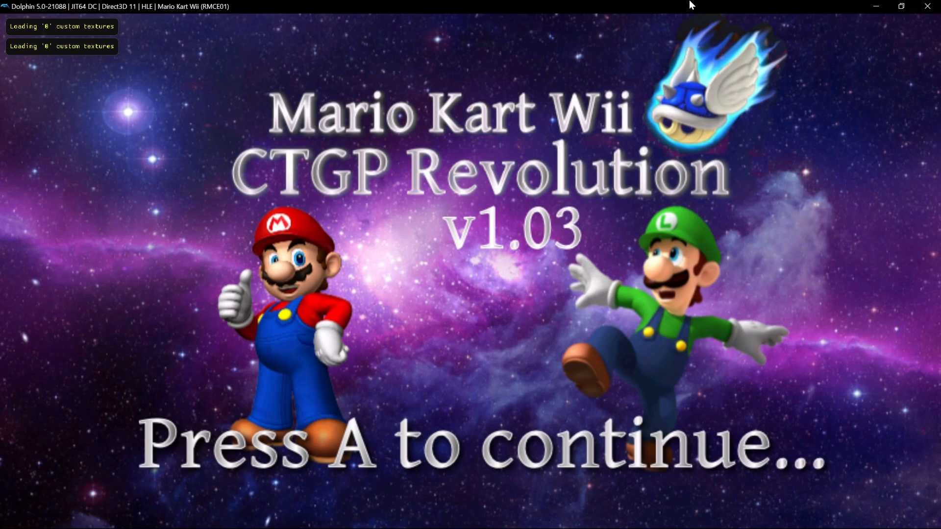
key(A)
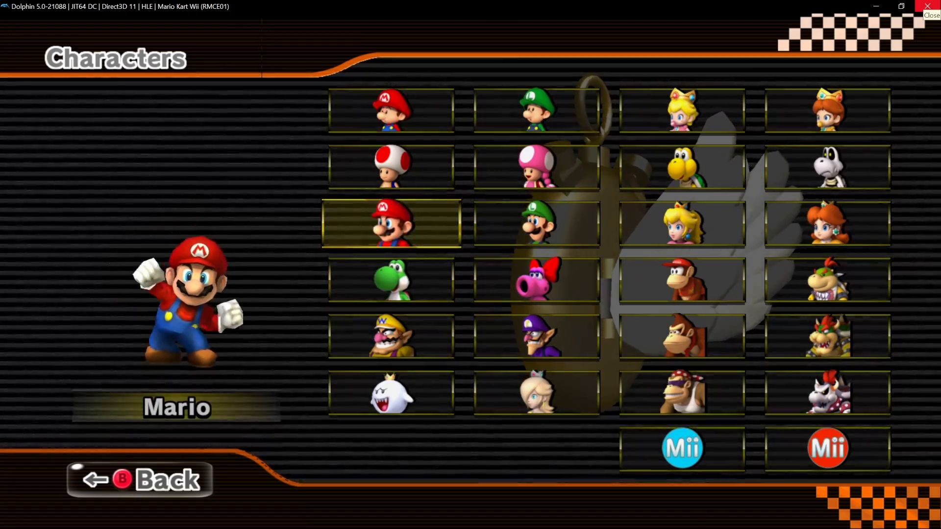
click(391, 228)
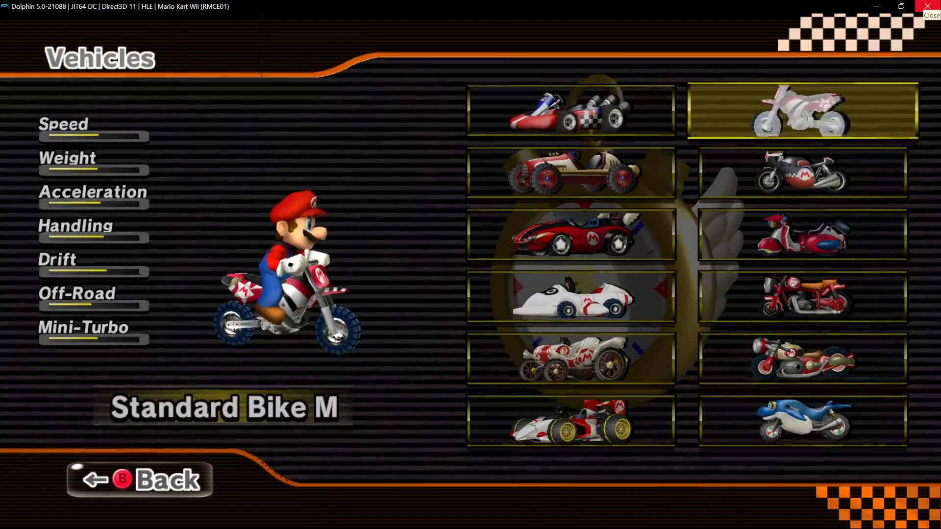
click(799, 110)
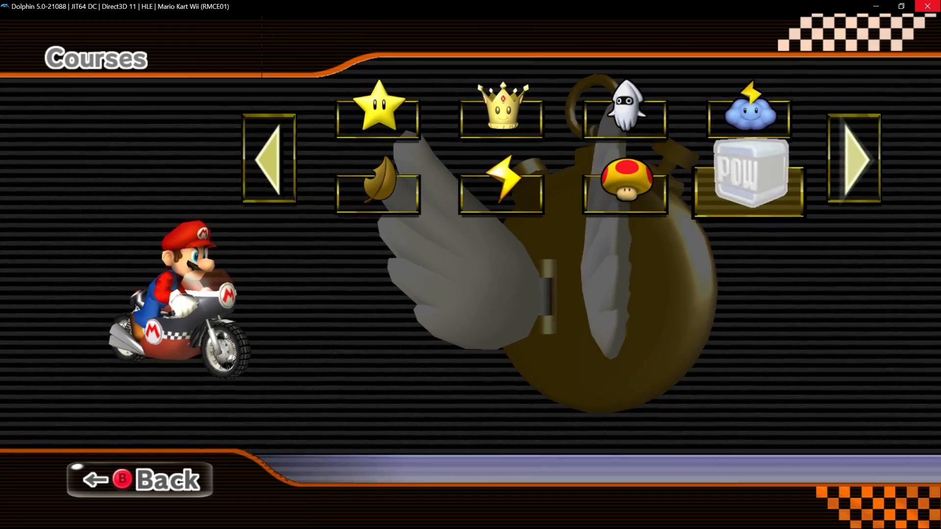
click(747, 182)
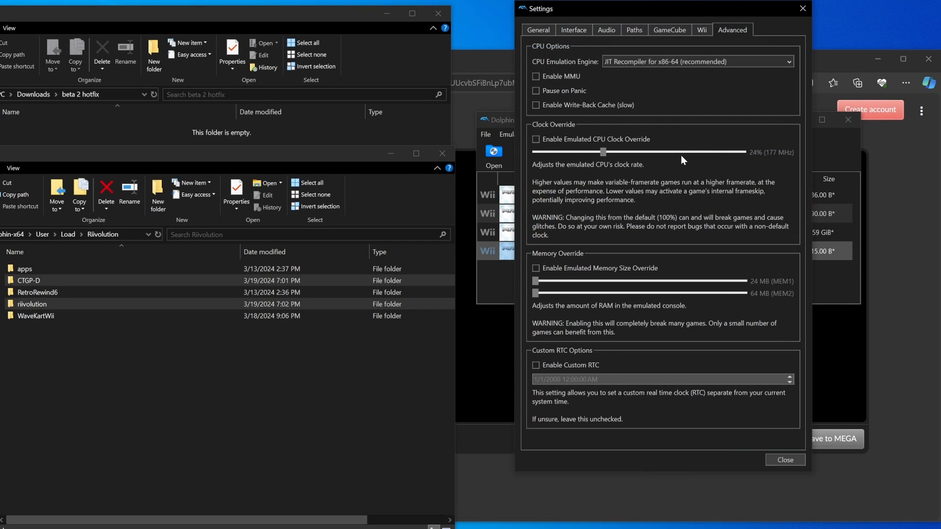
mouse_move(570, 87)
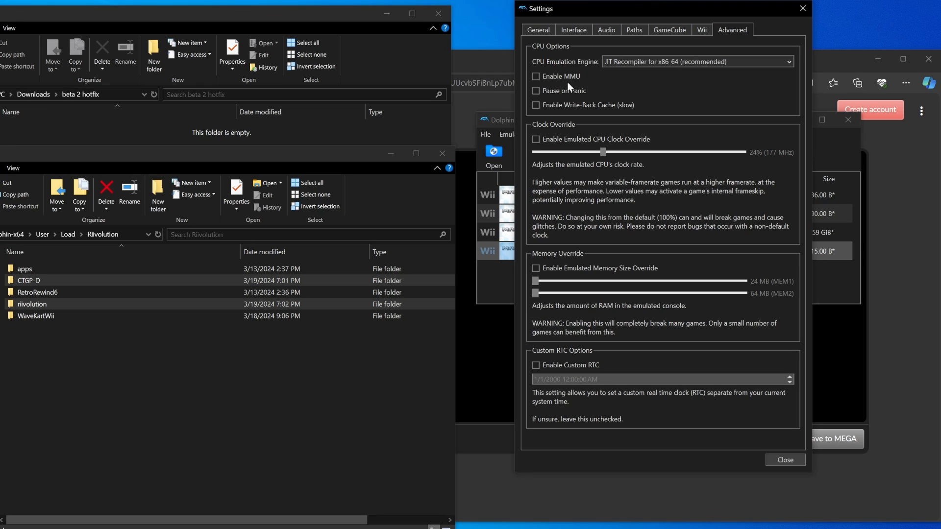
Step: Enable MMU emulation and relaunch CTGP-D to its main menu
click(535, 76)
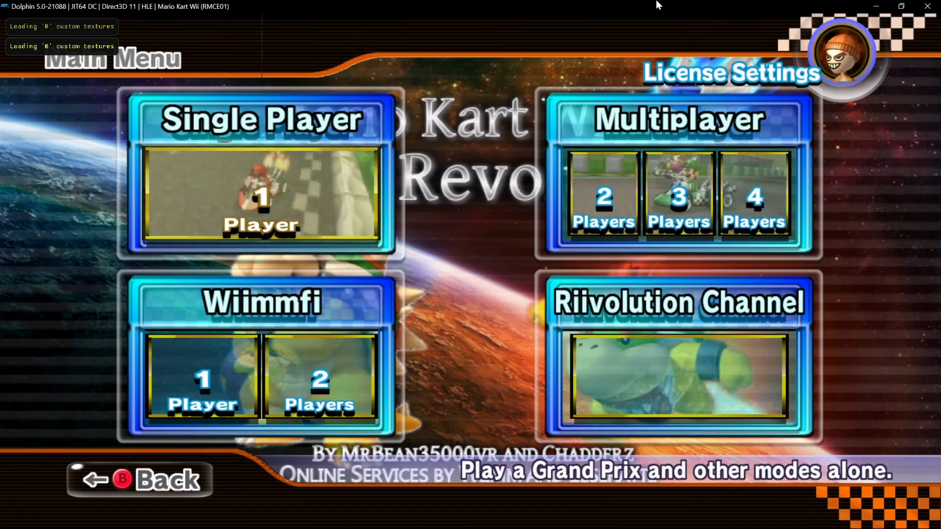
Step: Enter Single Player 150cc Time Trials and browse to a custom cup's track list
click(262, 199)
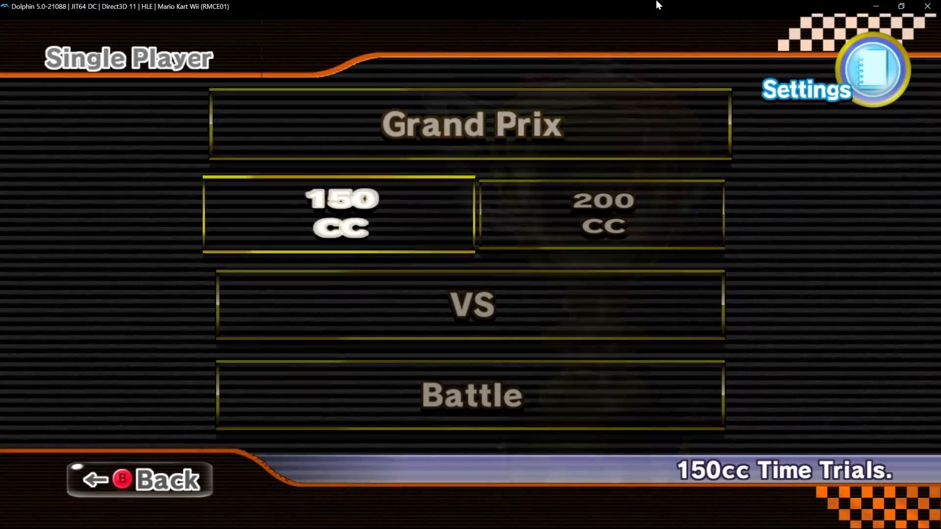
click(339, 219)
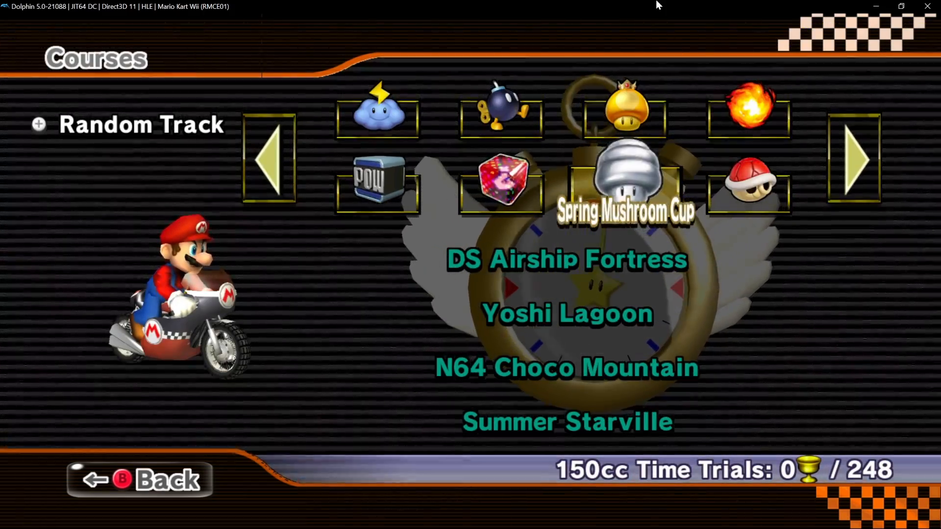
click(857, 162)
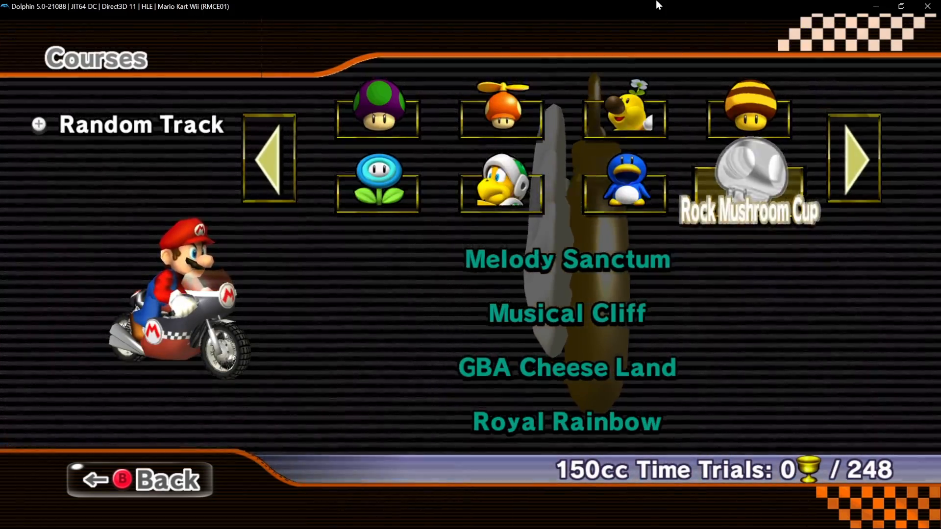
click(860, 161)
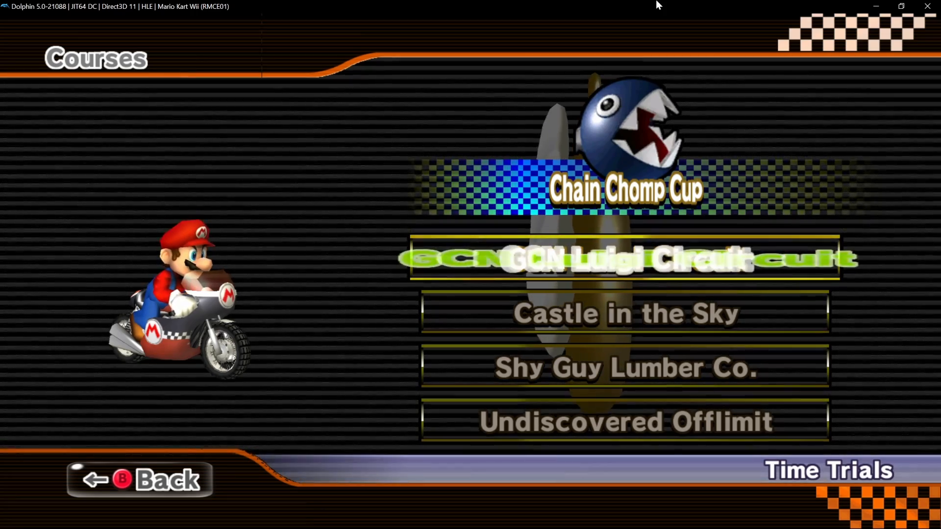
Step: Choose GCN Luigi Circuit, Solo Time Trials, and confirm to start the race
click(623, 267)
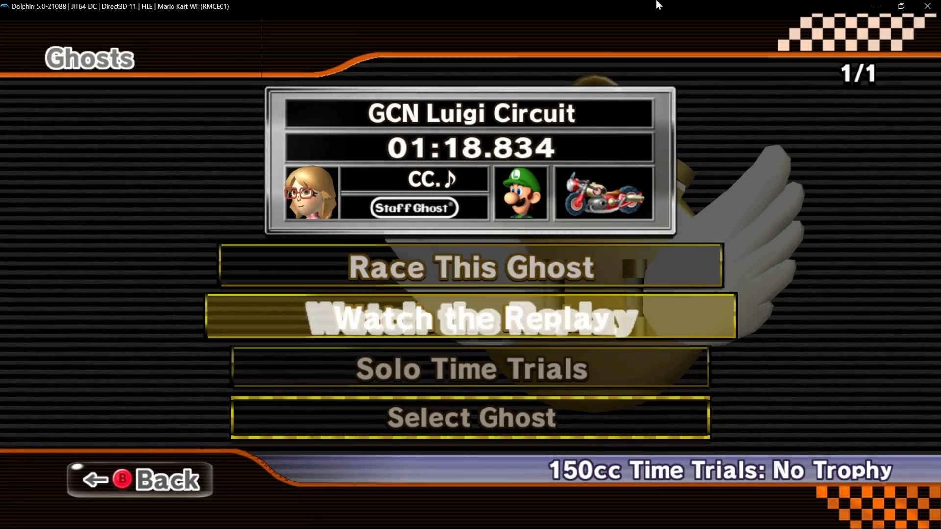
key(Down)
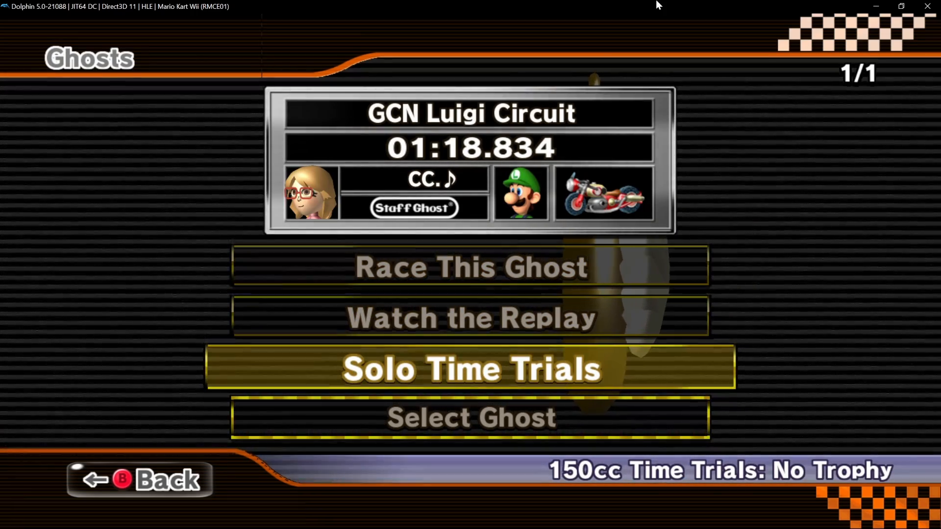
click(471, 369)
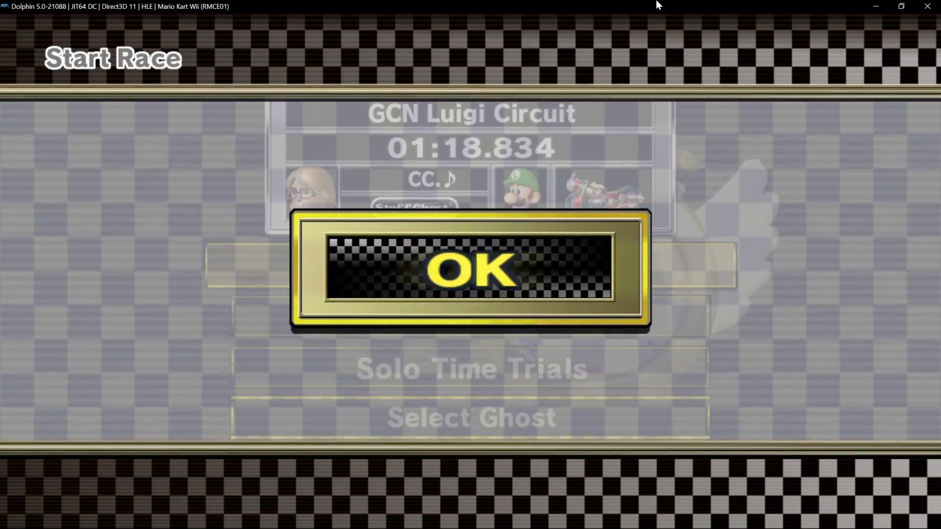
click(469, 272)
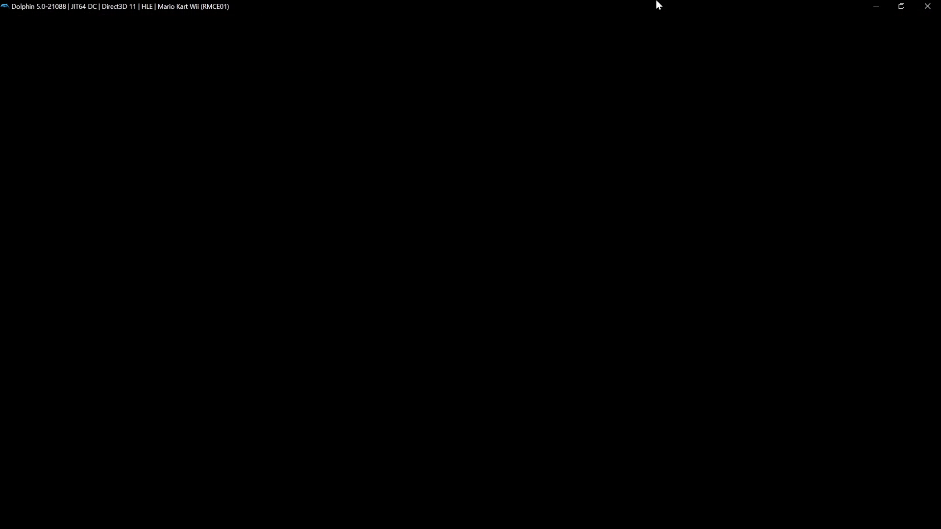